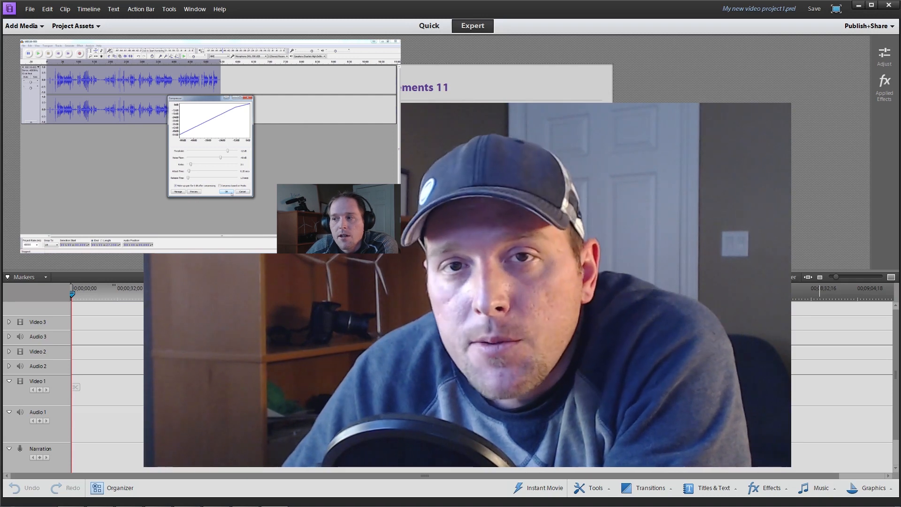
# Bring MVI_0666.MOV in through Add Media so it lands on the Video 1 track
pyautogui.click(225, 192)
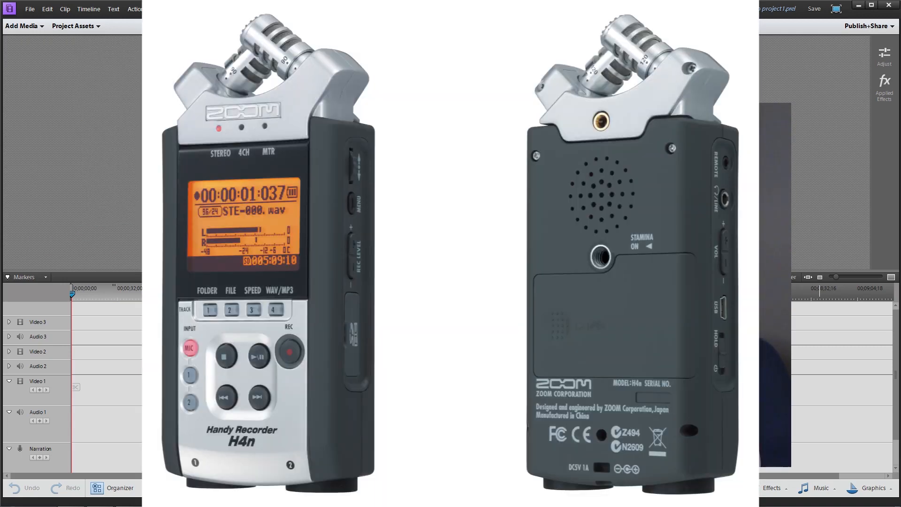
pyautogui.click(472, 25)
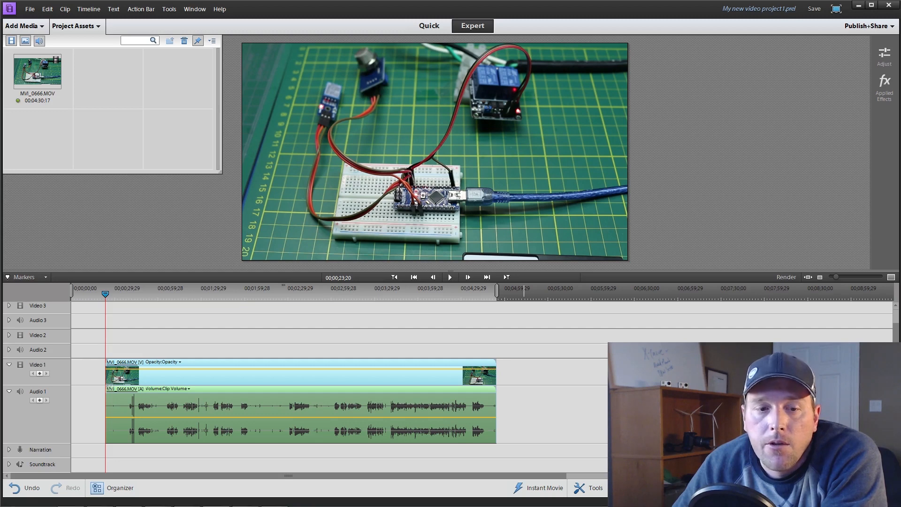
# Drop audiofixed.wav onto the Narration track, shorten Video 1 and zoom to the clip start
pyautogui.moveTo(38, 69); pyautogui.dragTo(115, 445)
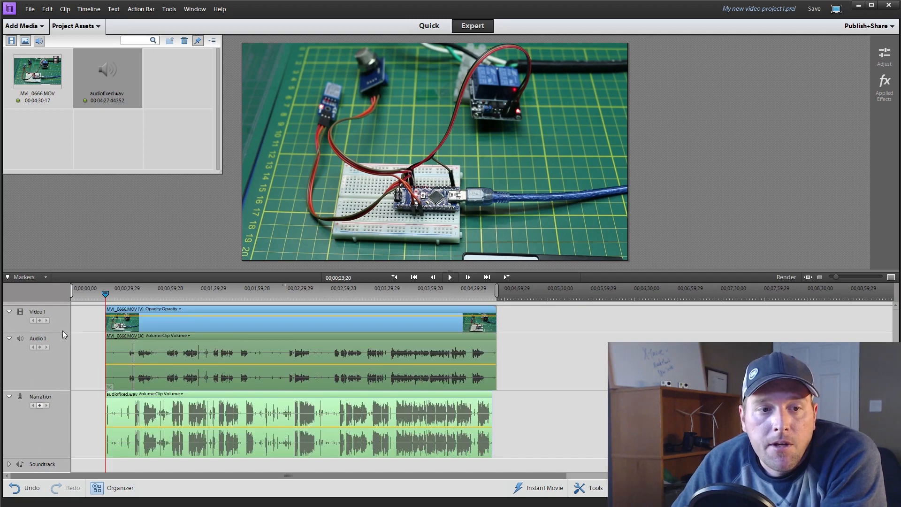
pyautogui.moveTo(63, 324); pyautogui.dragTo(63, 301)
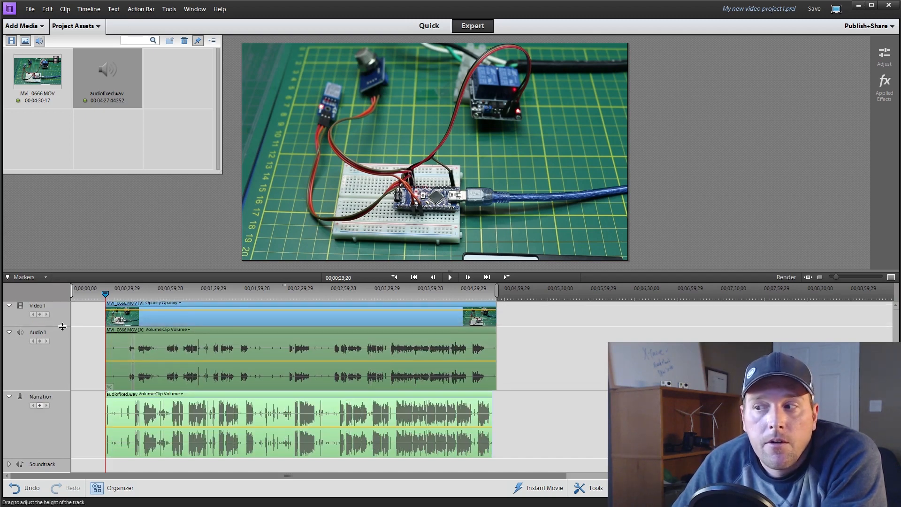
pyautogui.click(124, 288)
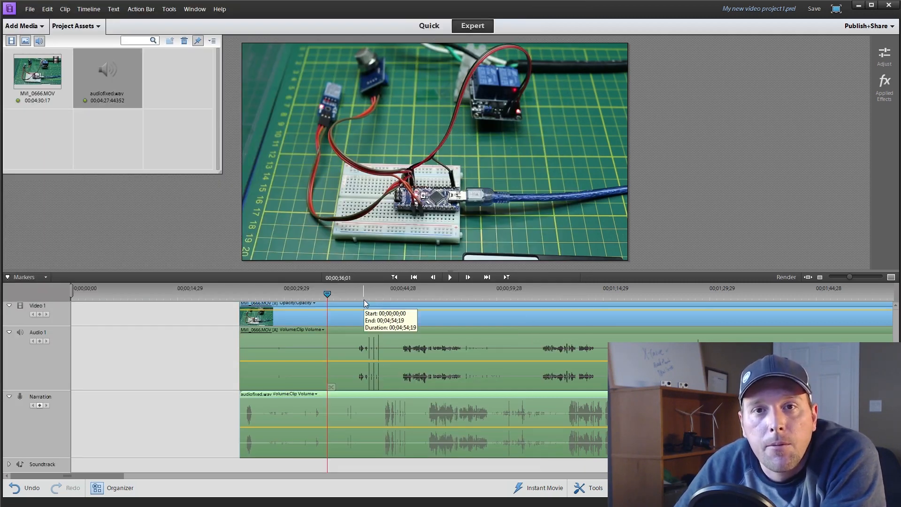
# Park the playhead on the sync spike near 42 seconds and zoom in tightly around it
pyautogui.click(377, 293)
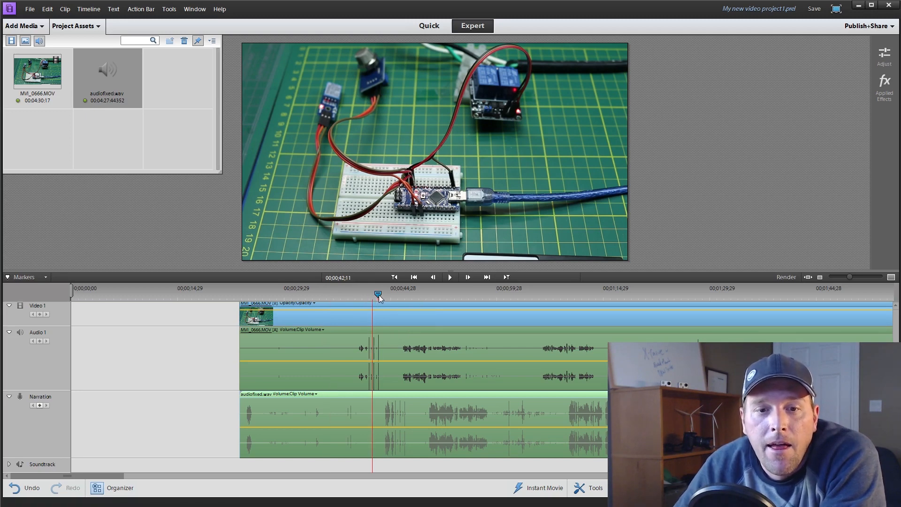
pyautogui.moveTo(849, 276); pyautogui.dragTo(856, 276)
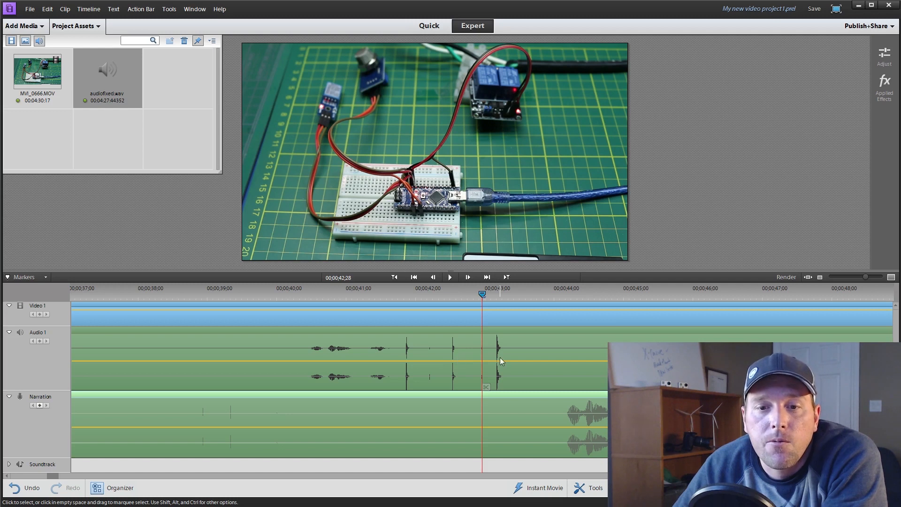
pyautogui.moveTo(449, 360)
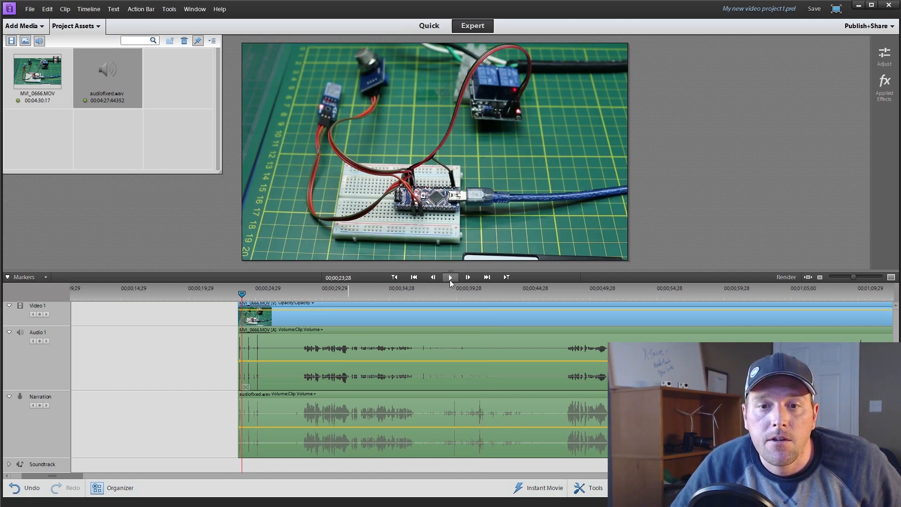
# Delete the clip's camera audio, move audiofixed.wav onto Audio 1 and link it with the video
pyautogui.click(450, 277)
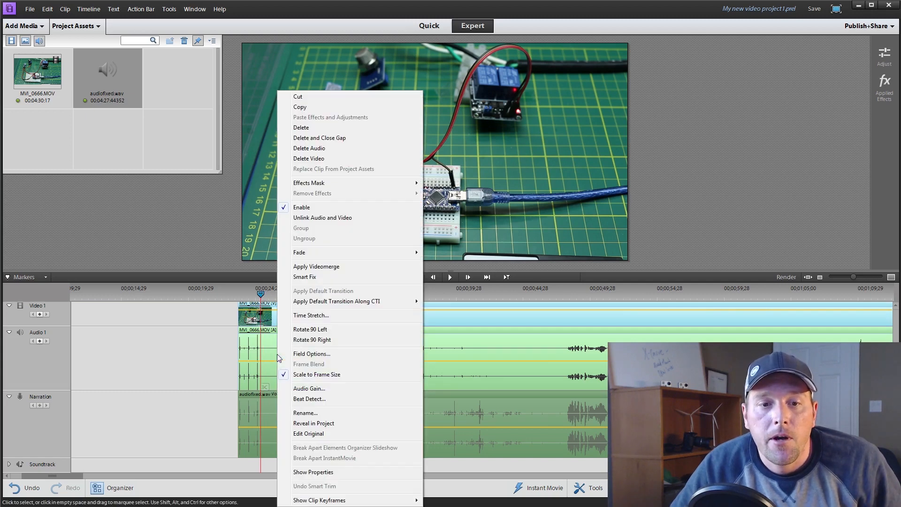
pyautogui.click(308, 149)
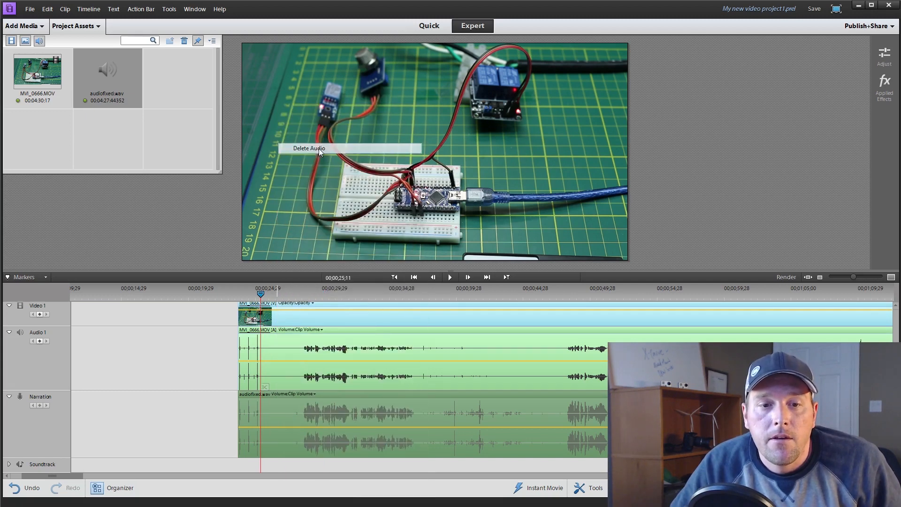
pyautogui.click(309, 149)
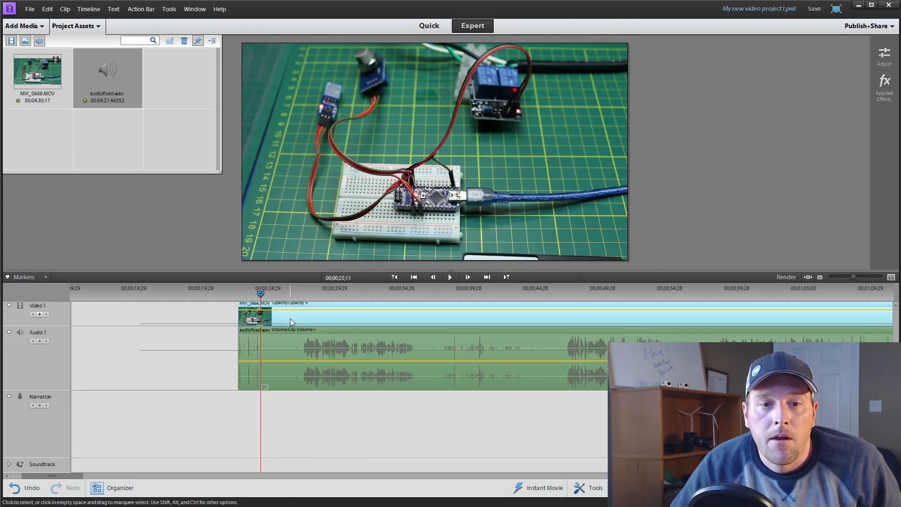
pyautogui.rightClick(292, 322)
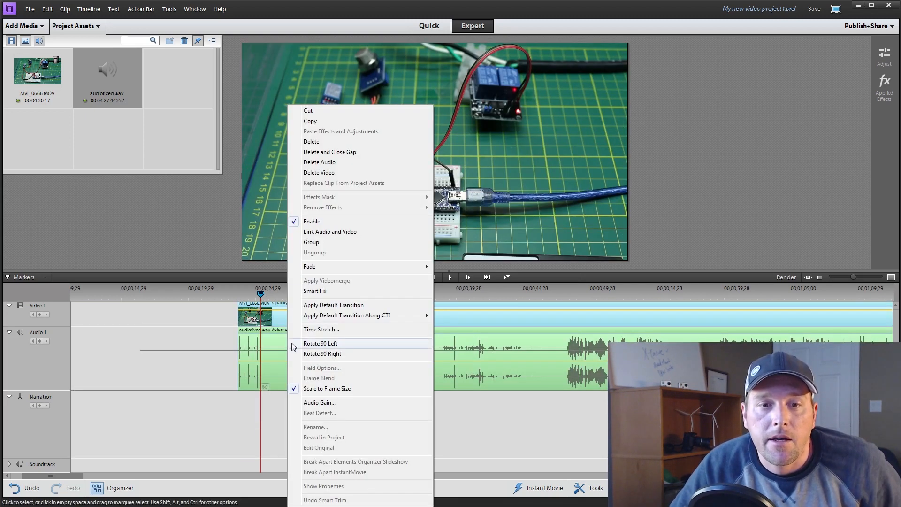